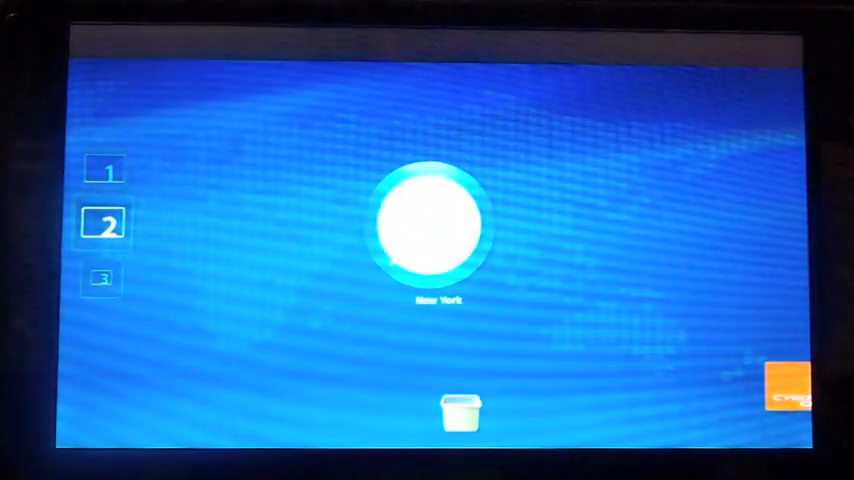
Step: Swipe the desktop from layer 2 to layer 1, landing on the photo widget
left_click_drag(430, 224, 660, 200)
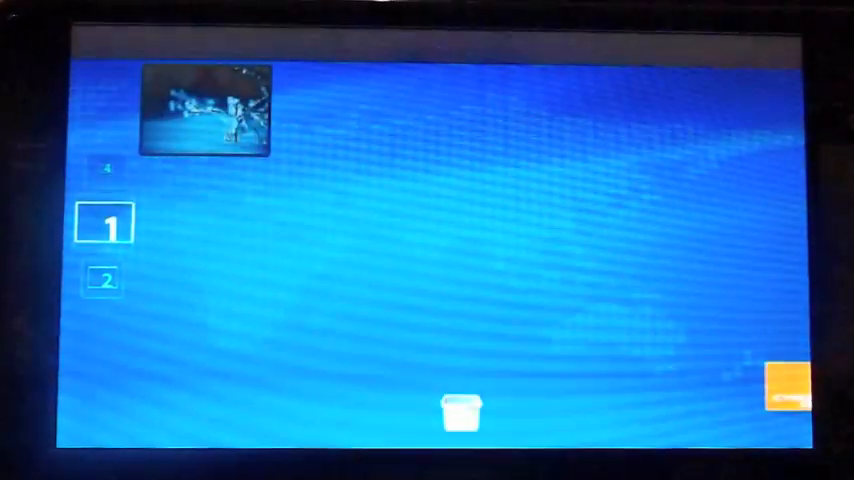
left_click(104, 222)
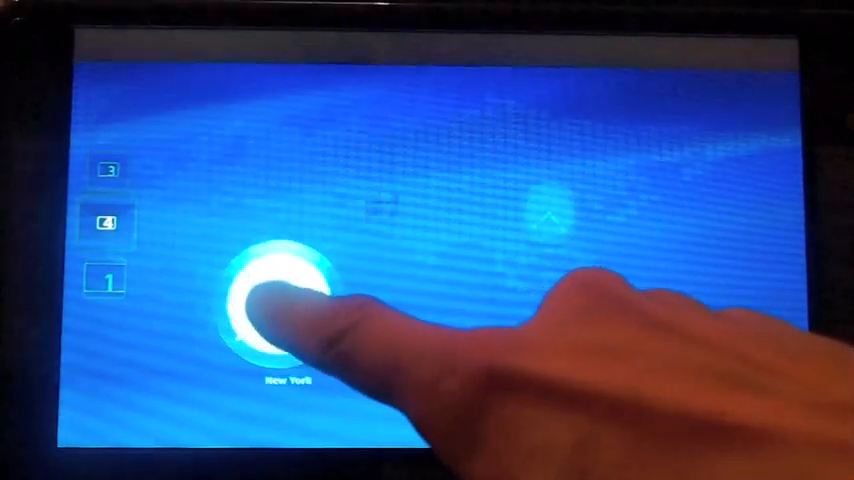
Step: Bring up the layer-4 app menu with Calculator, Photo Viewer, Snake and Same Game launchers
left_click(284, 300)
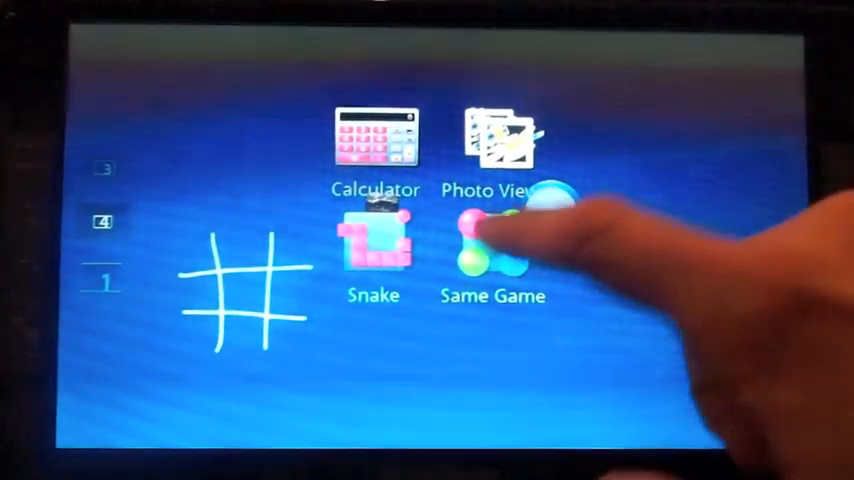
Step: Launch Same Game, then start Snake while Photo Viewer and Same Game stay minimized
left_click(492, 256)
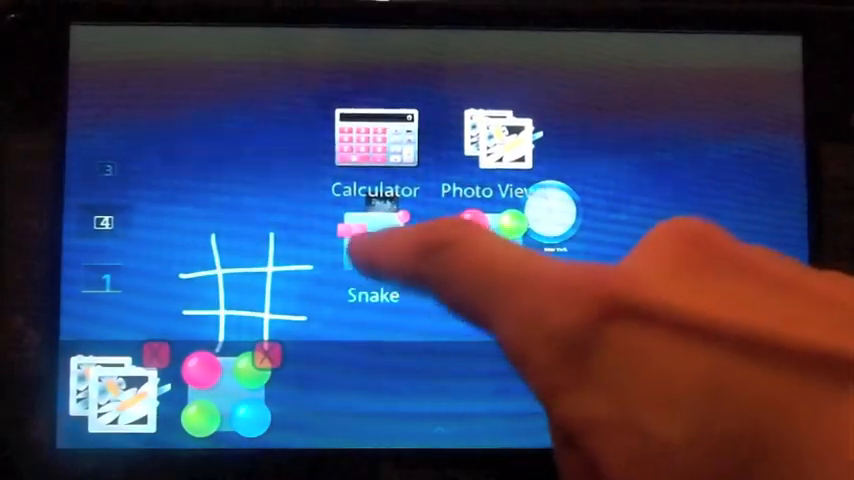
left_click(372, 236)
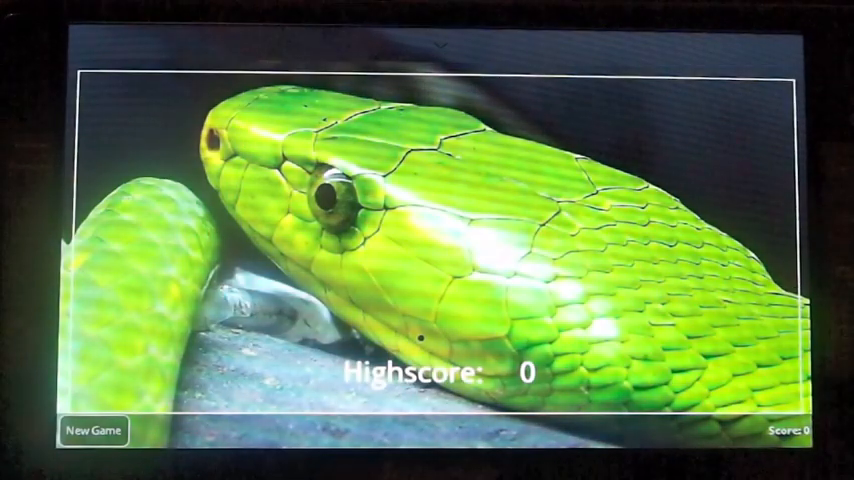